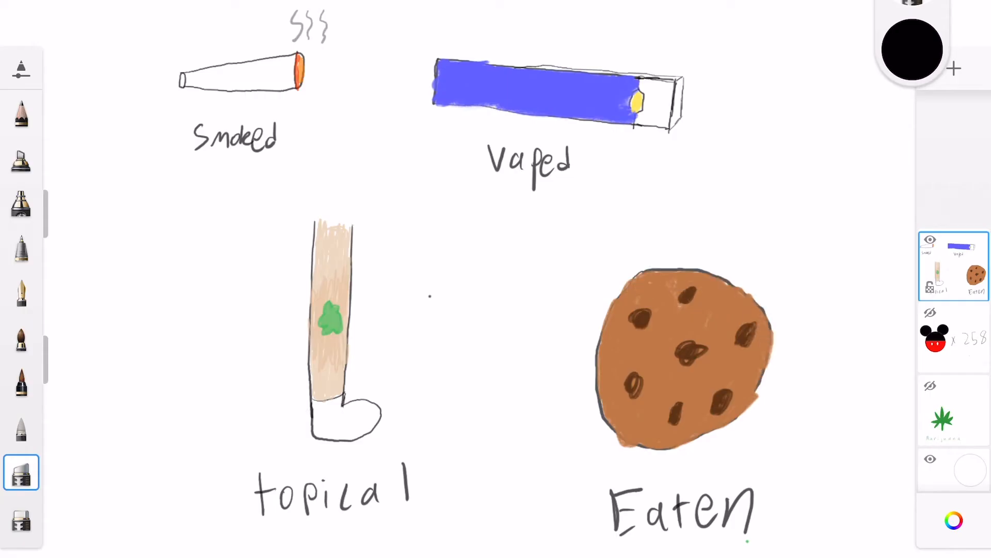
- Pick a brush to finish the Smoked, Vaped, Topical and Eaten drawings
left_click(20, 292)
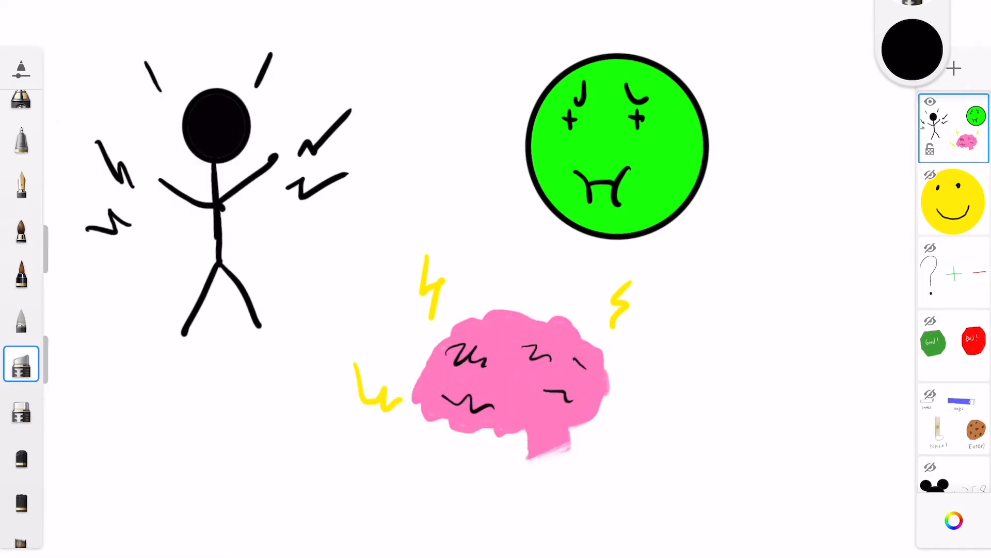
- Switch to a finer inking brush and choose a colour for the stick figure, face and brain scene
left_click(21, 183)
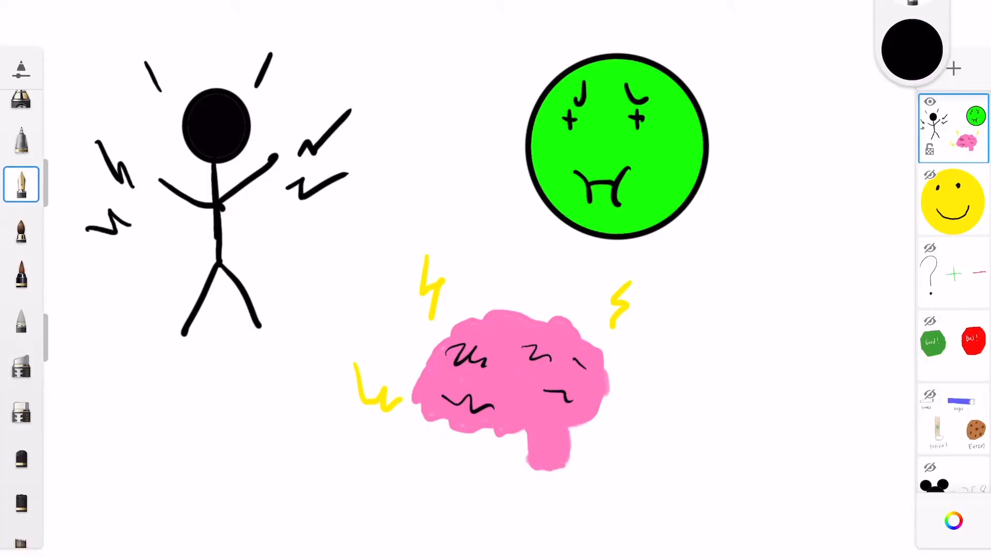
left_click(953, 520)
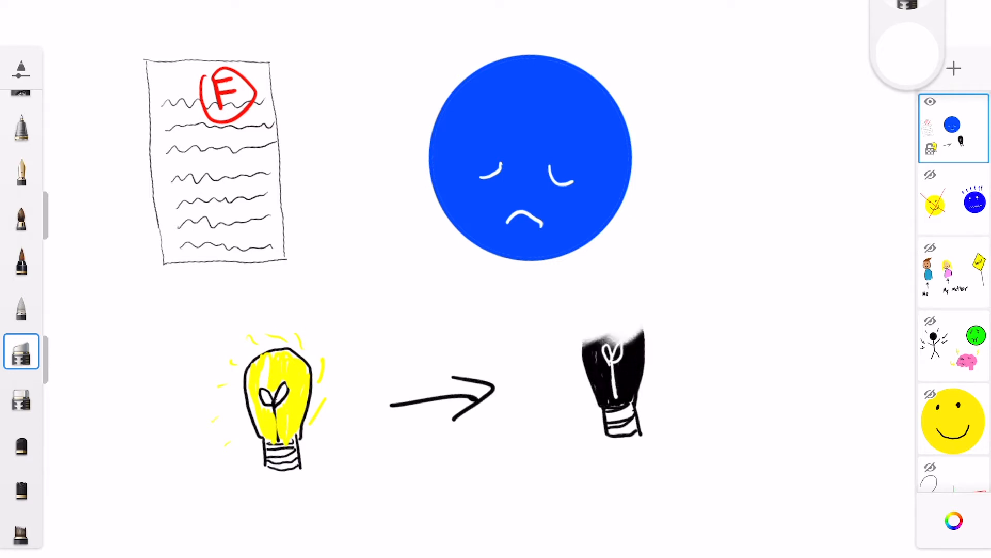
- Select a brush for sketching the F paper, sad blue face and light bulbs
left_click(21, 173)
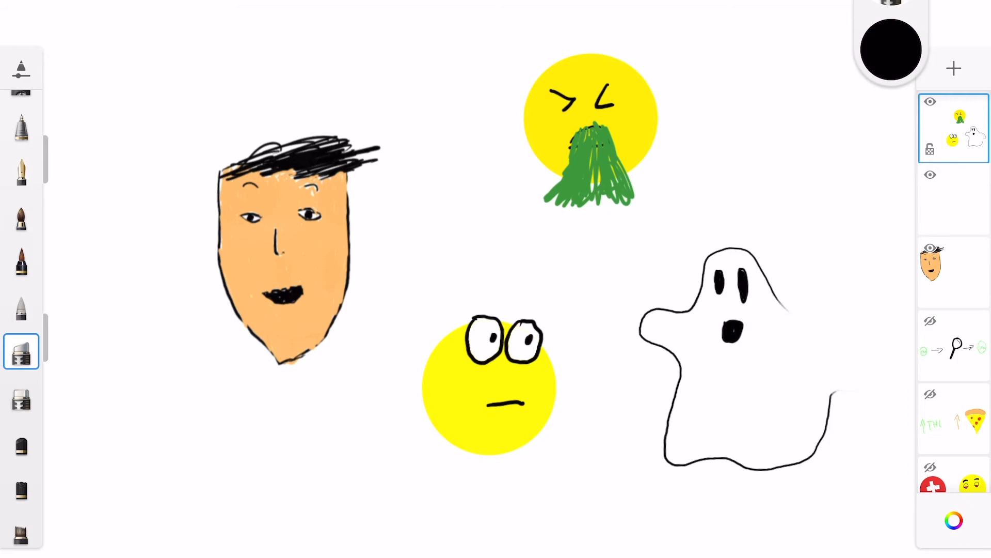
- Switch to an inking brush and add a new layer for outlining the faces and ghost
left_click(20, 172)
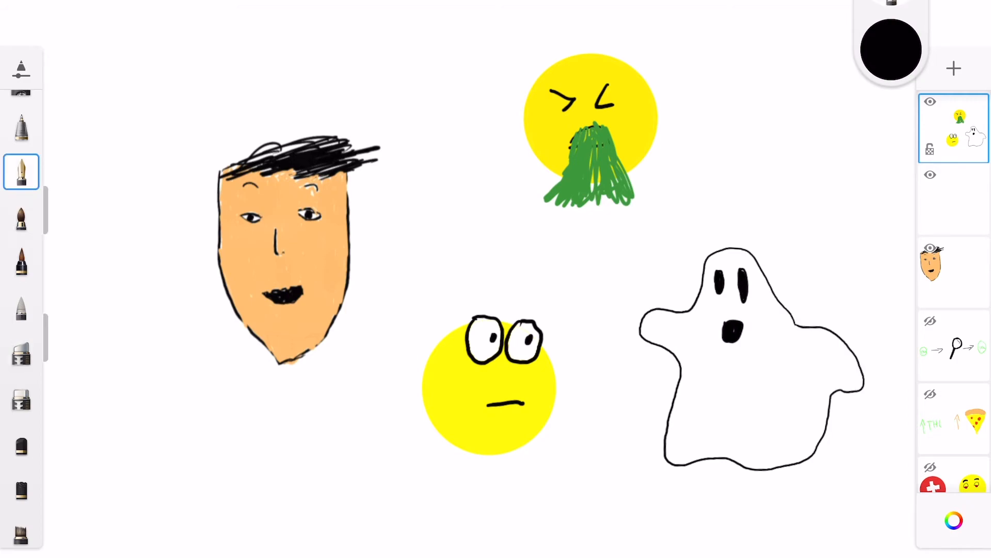
left_click(954, 128)
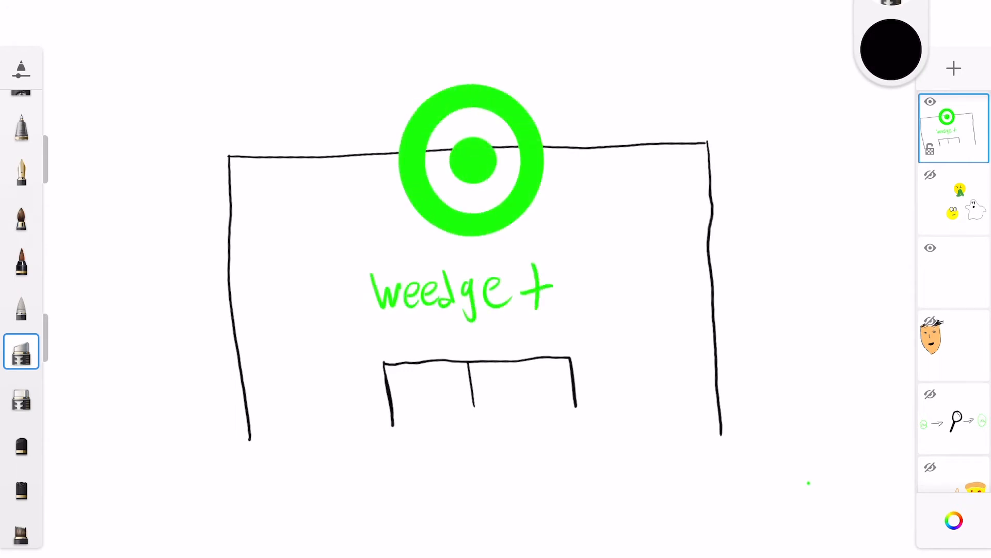
- Select the pen brush for the weedget storefront outline and logo
left_click(22, 172)
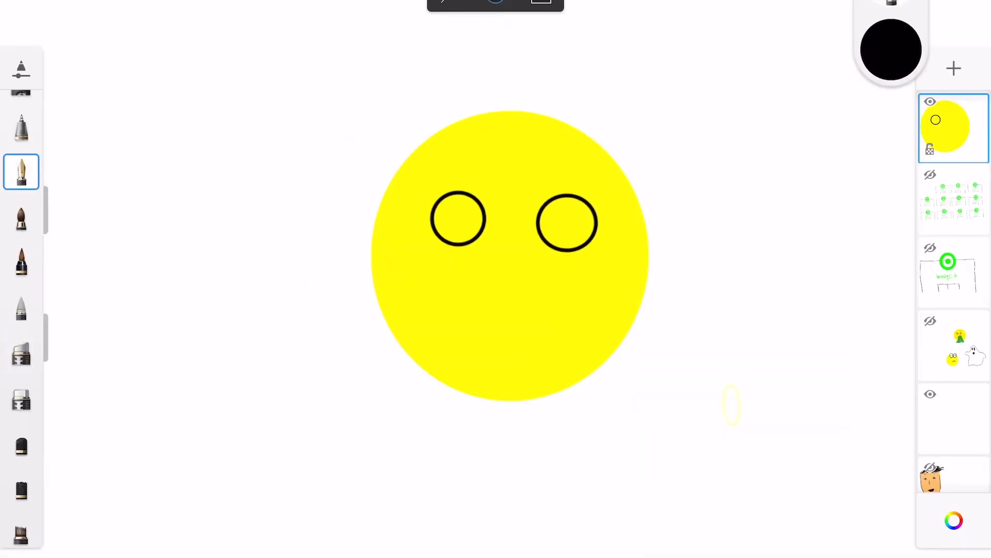
- Choose a colour and add a new layer for the police car and smoking green car
left_click(954, 521)
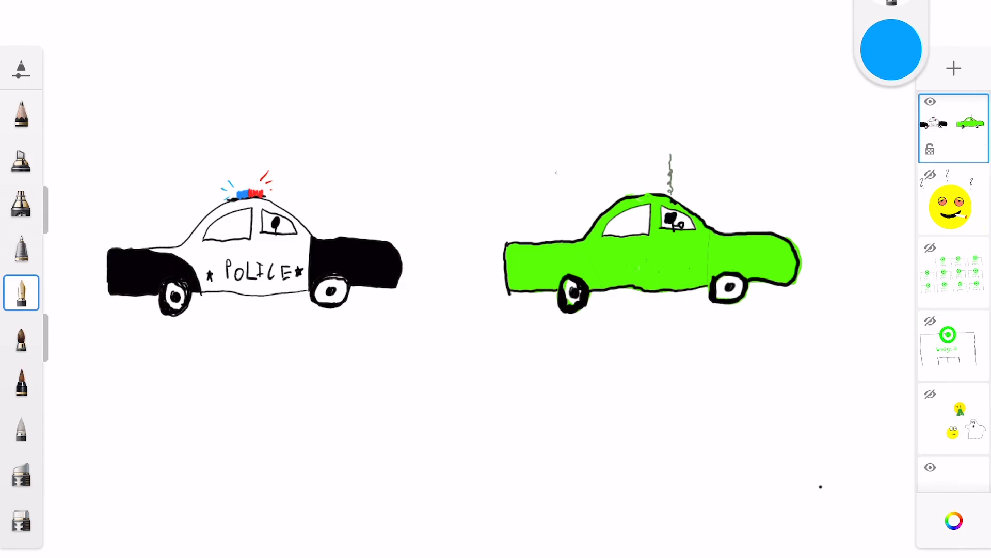
left_click(953, 68)
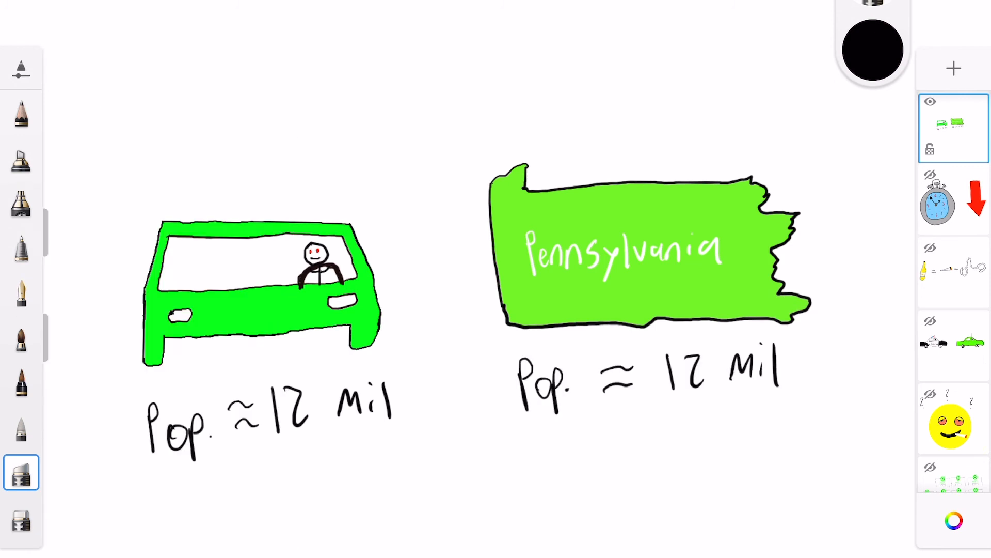
- Pick a brush for the man and bulb scene, then bring up the Color Wheel to choose a colour
left_click(21, 292)
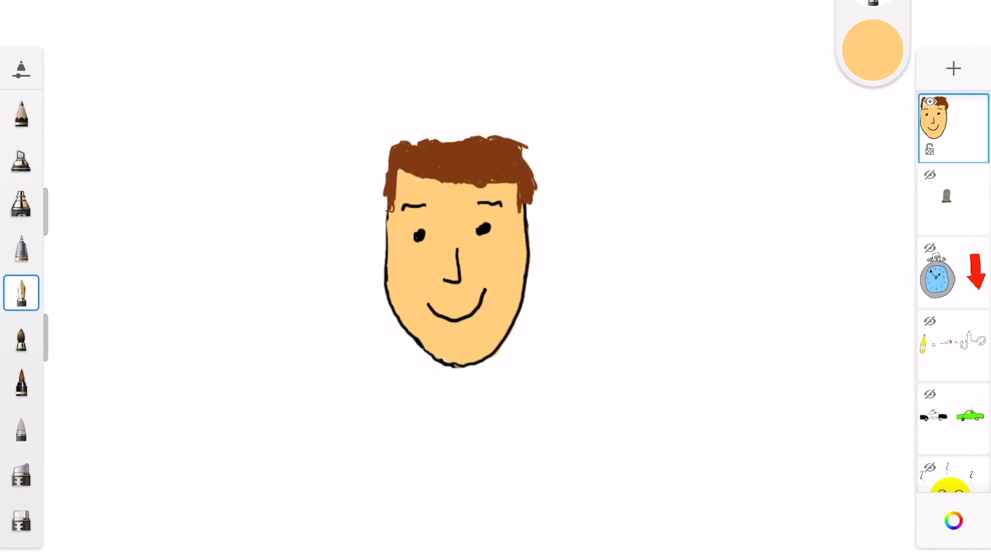
left_click(953, 520)
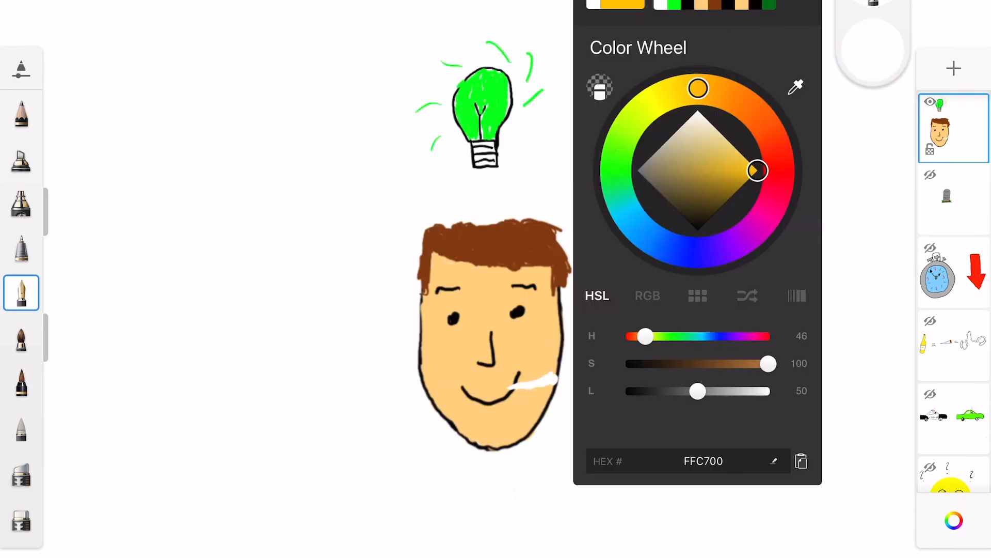